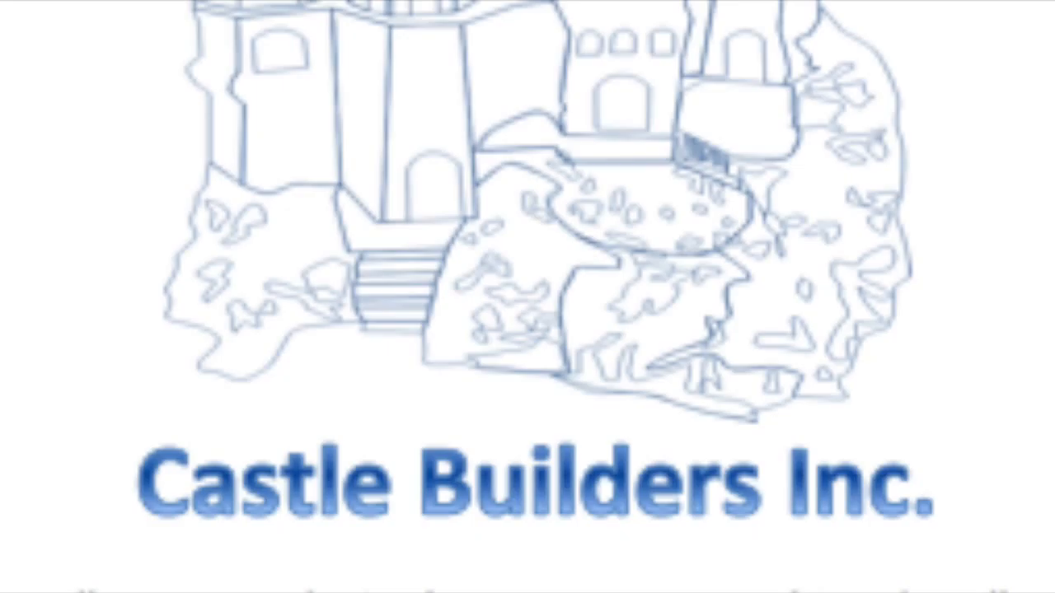
scroll("down", 3)
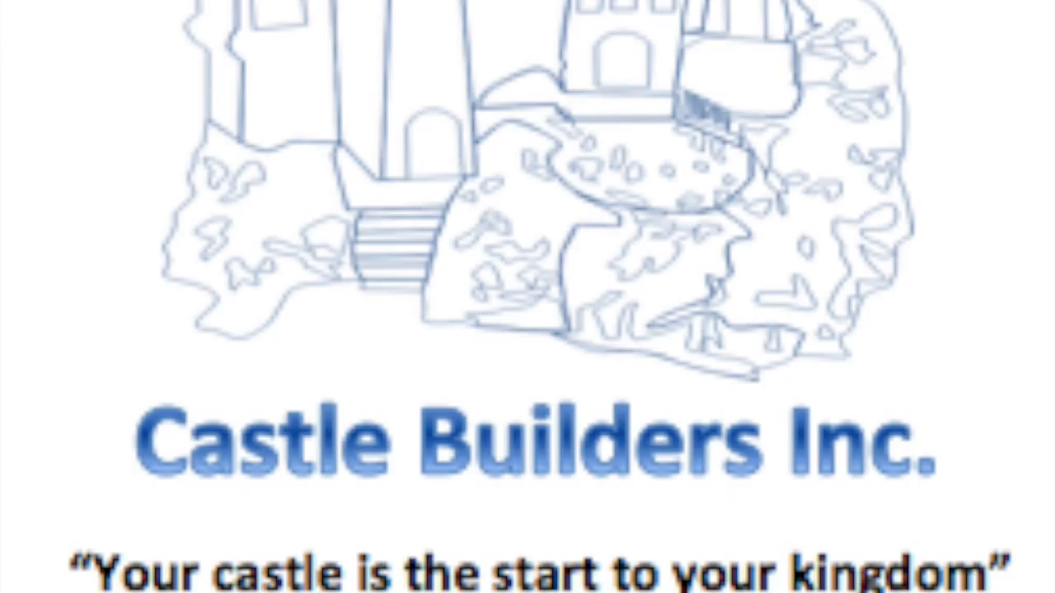